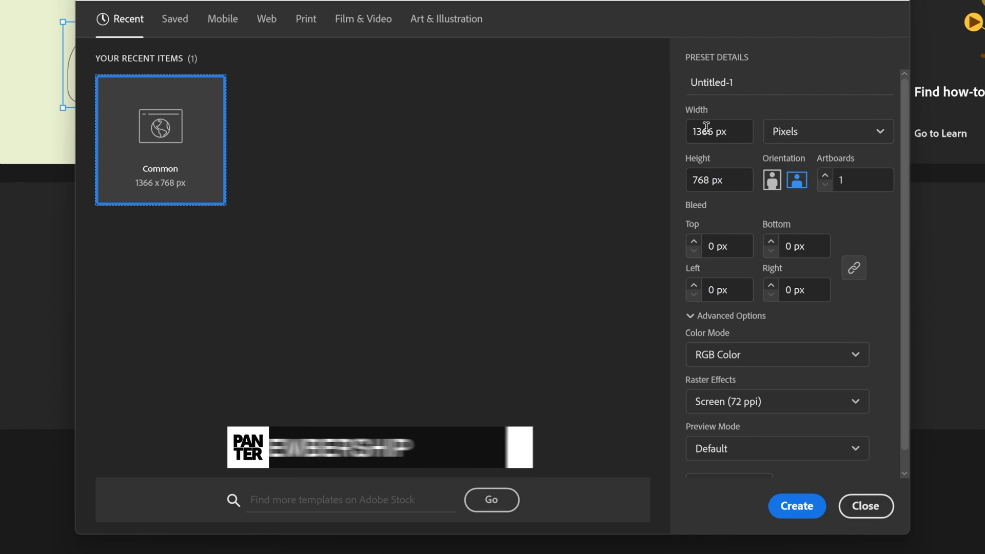
Create the 1366 × 768 px document with the Planet Kosmos word and show its Appearance attributes.
left_click(796, 506)
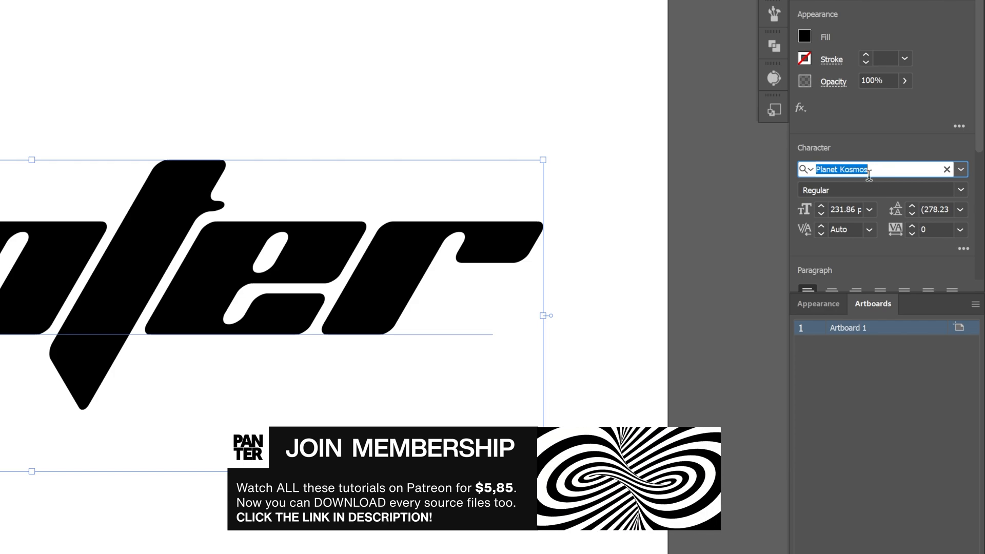
left_click(818, 304)
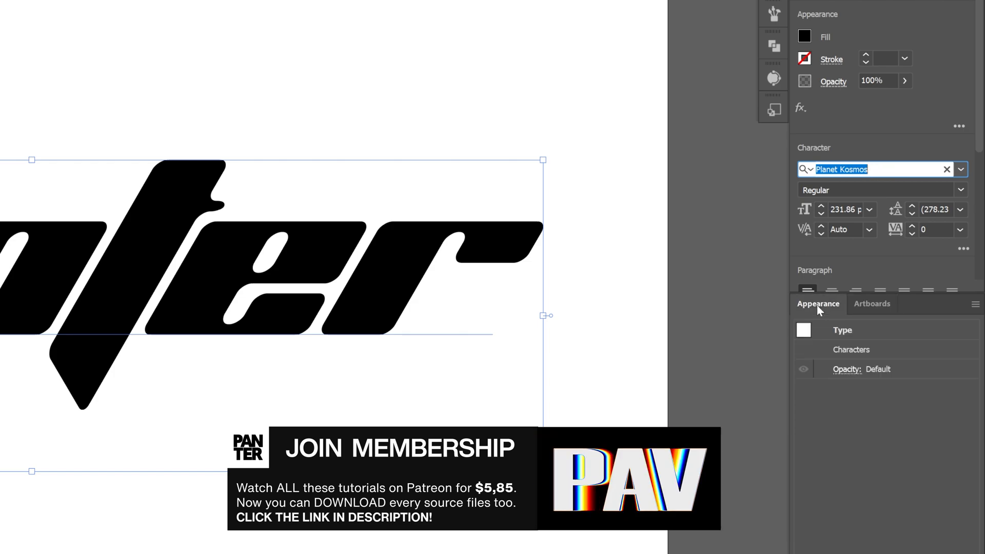
Fill the word with a horizontal white-to-black linear gradient via the Gradient panel.
left_click(304, 11)
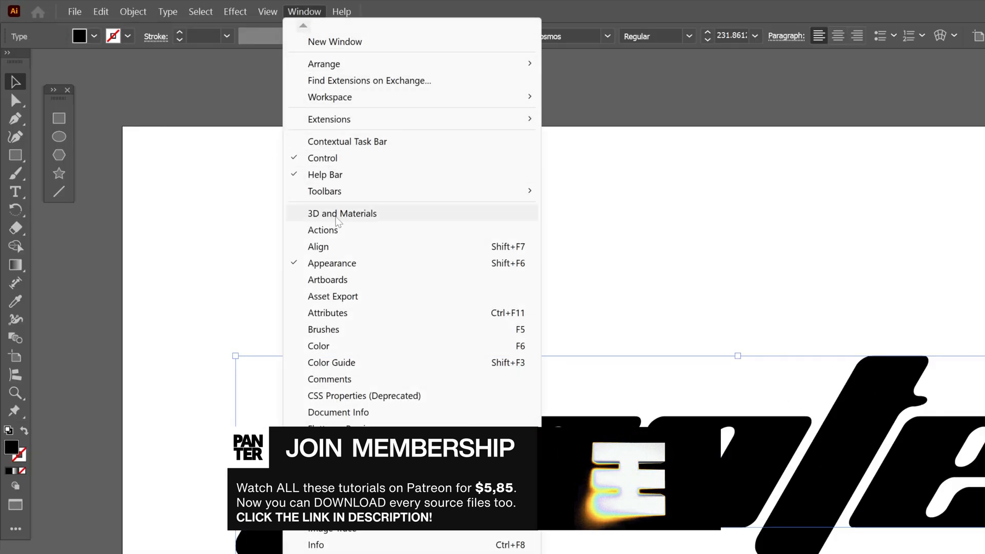
left_click(331, 263)
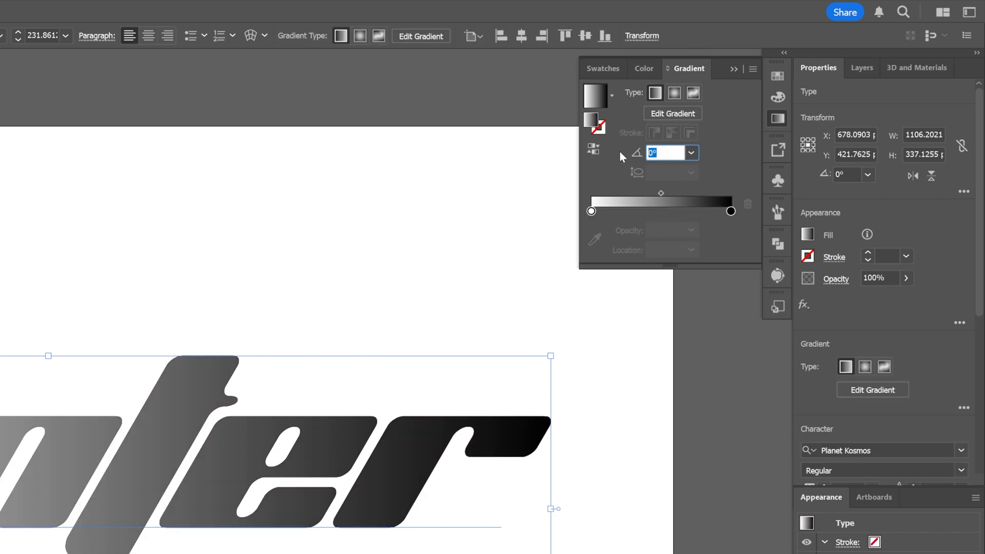
Rotate the gradient to -90°, move its midpoint to about 65% and recolour the black stop from swatches.
type("-90")
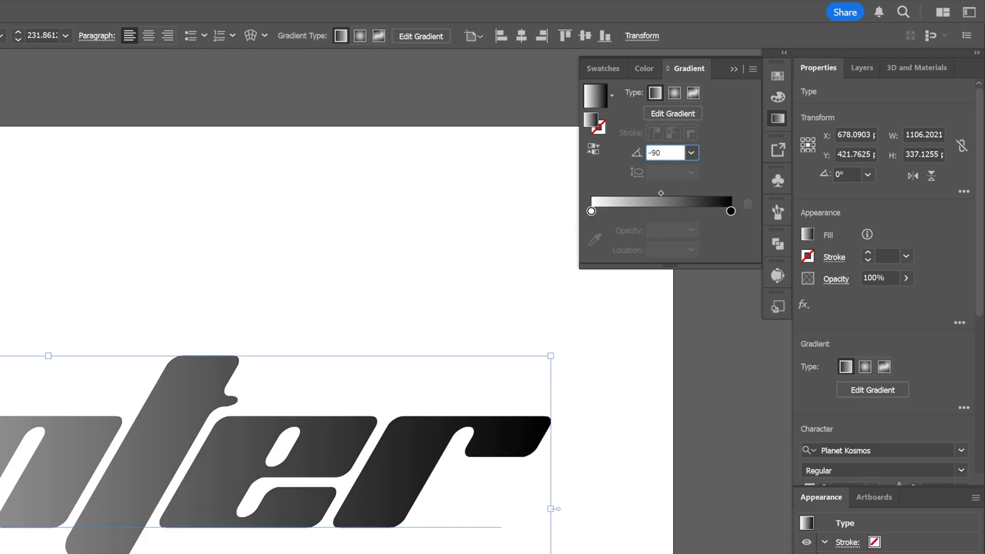
left_click(664, 153)
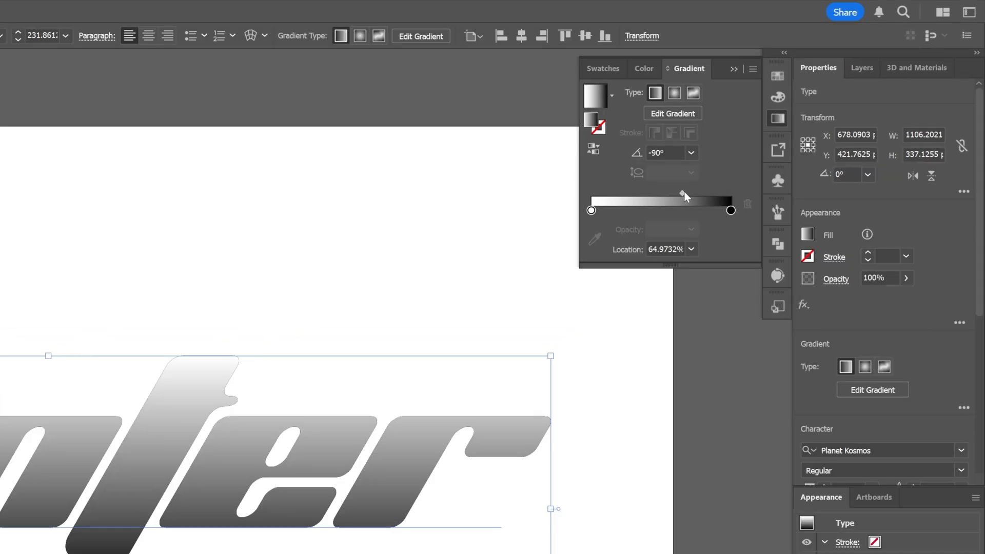
left_click_drag(684, 194, 681, 193)
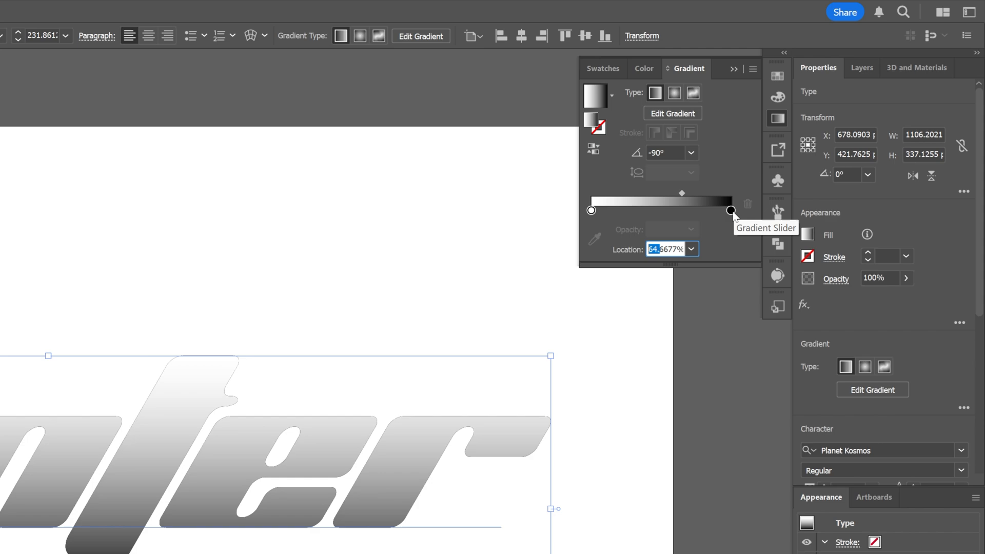
double_click(729, 211)
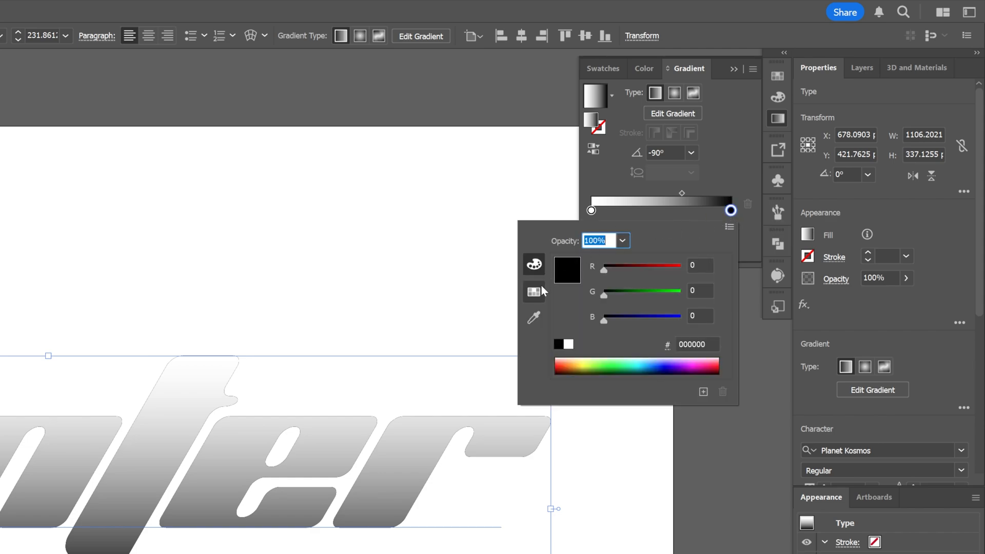
left_click(534, 292)
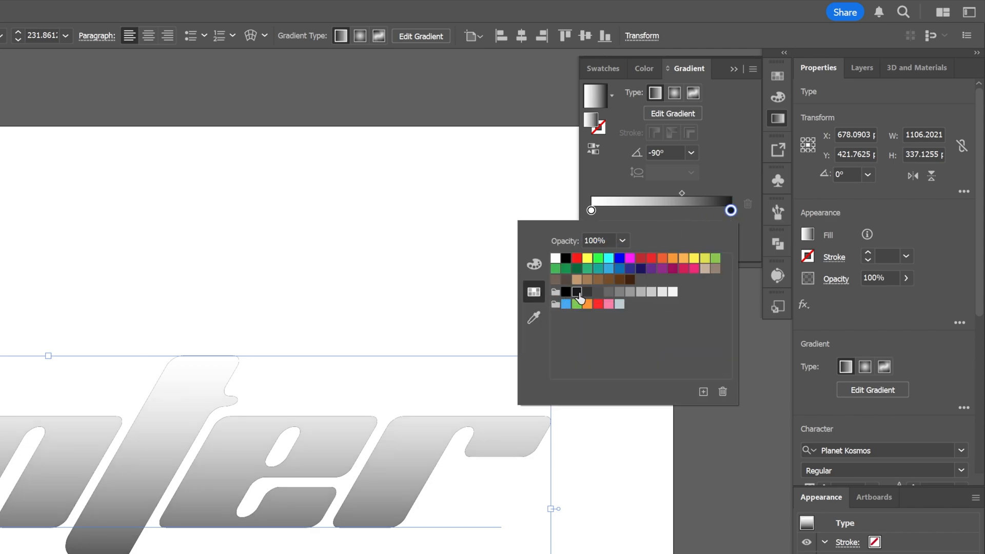
mouse_move(586, 293)
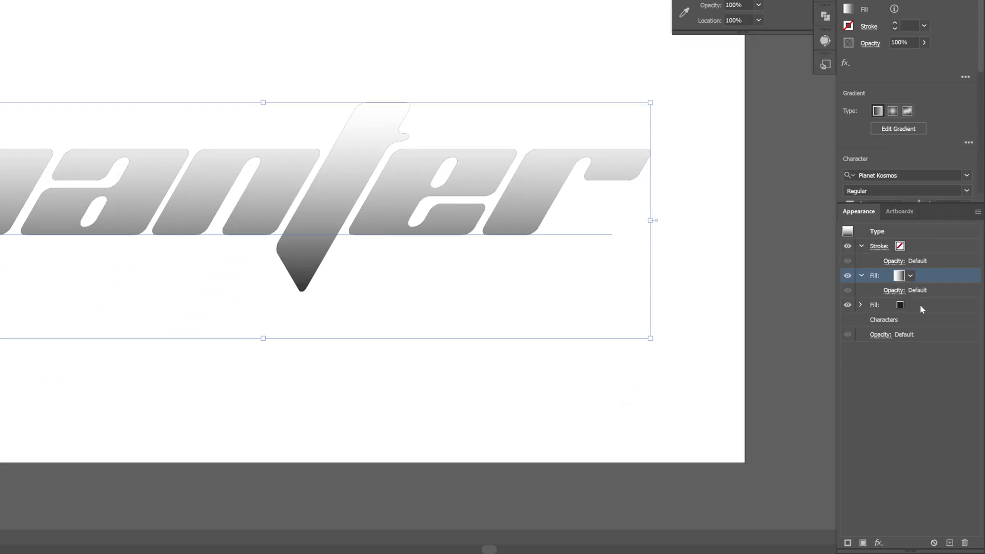
Give the lower black fill a 10 px Offset Path to form a thick outline.
left_click(911, 305)
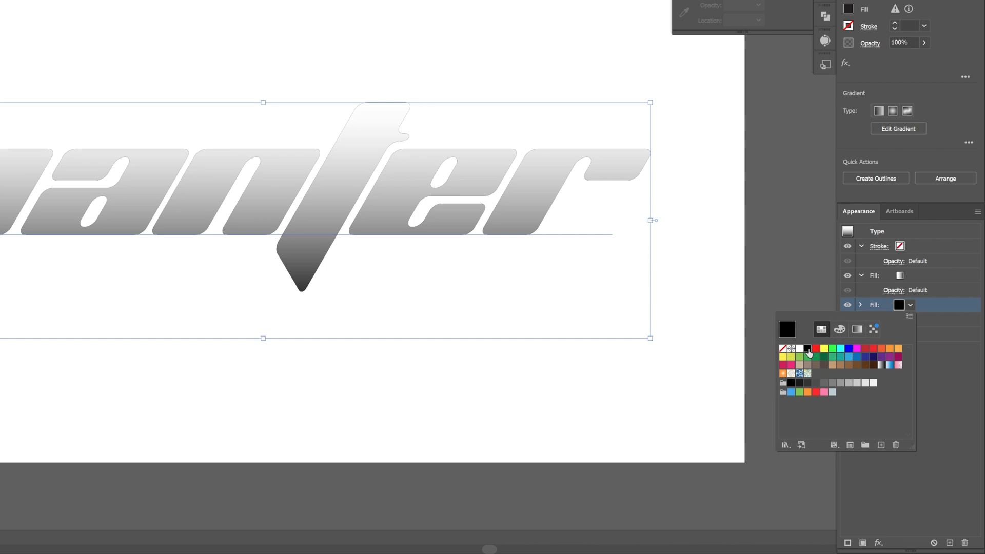
left_click(878, 542)
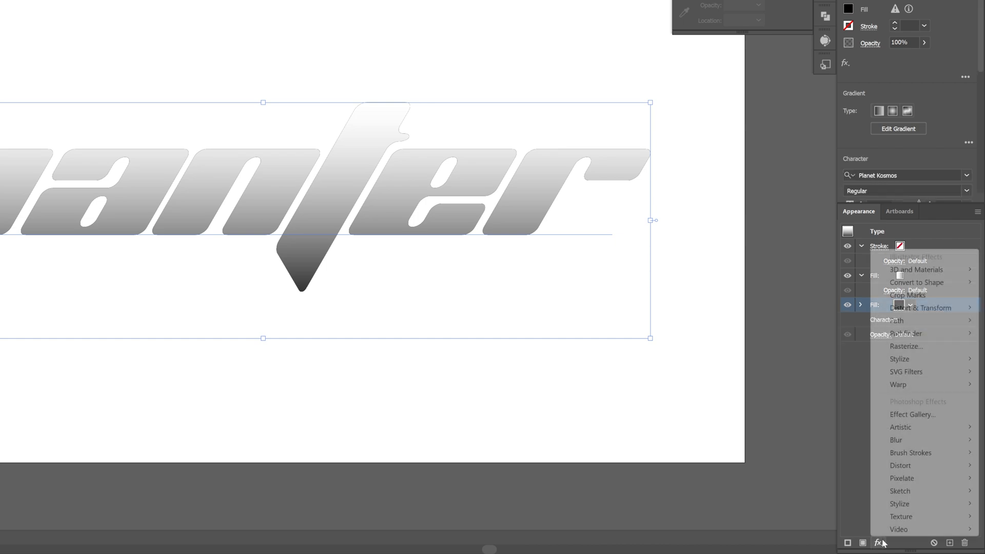
mouse_move(897, 320)
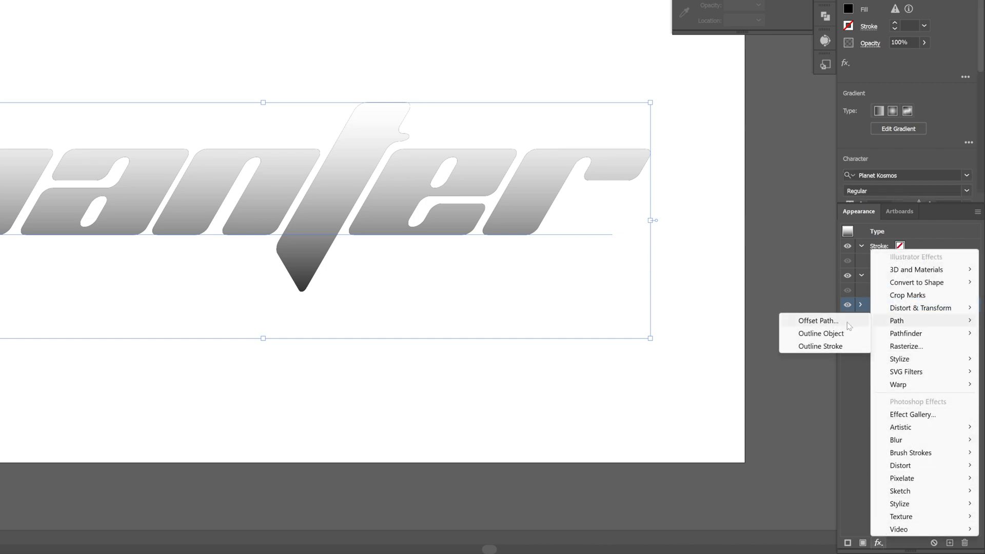
left_click(818, 320)
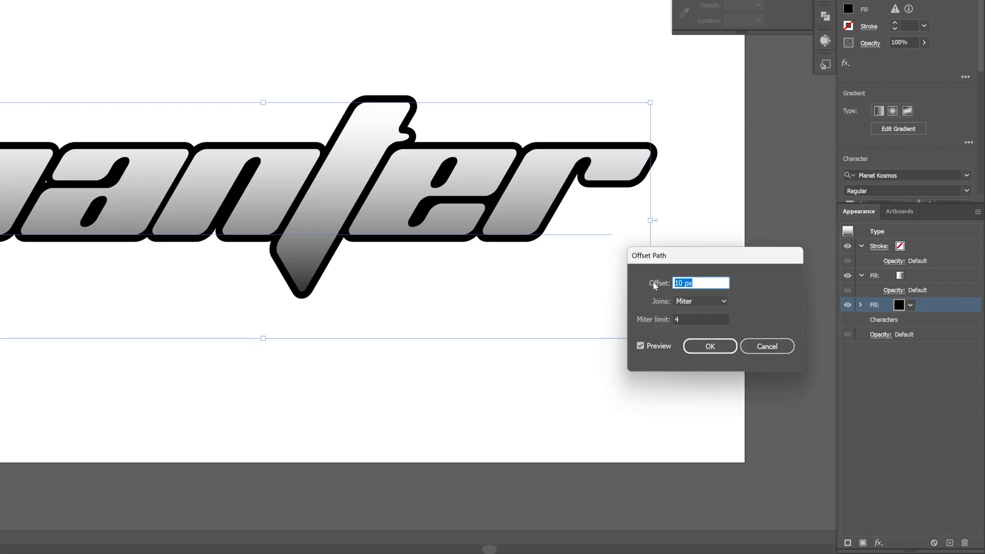
left_click(700, 301)
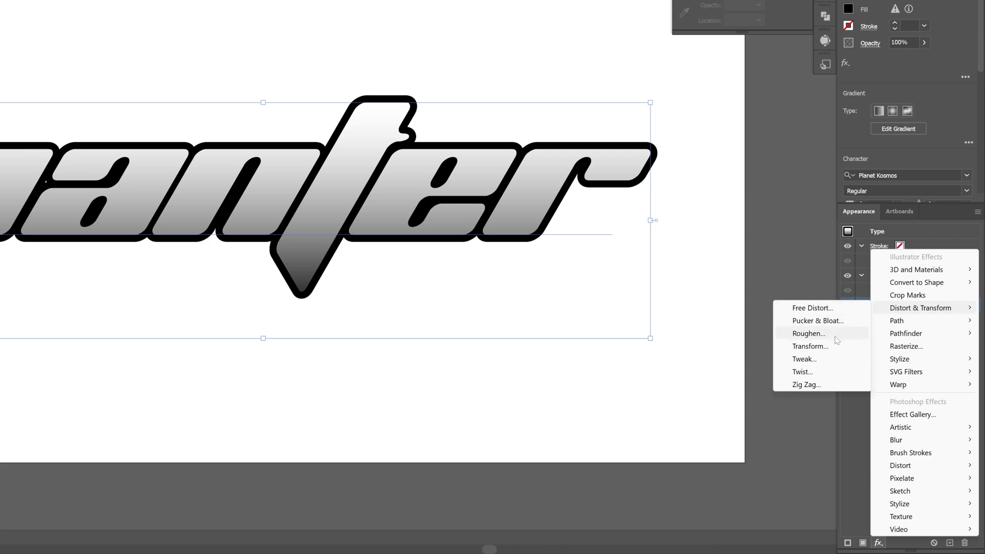
Add a Transform effect with 10 copies shifted 4 px to extrude the black outline.
left_click(809, 346)
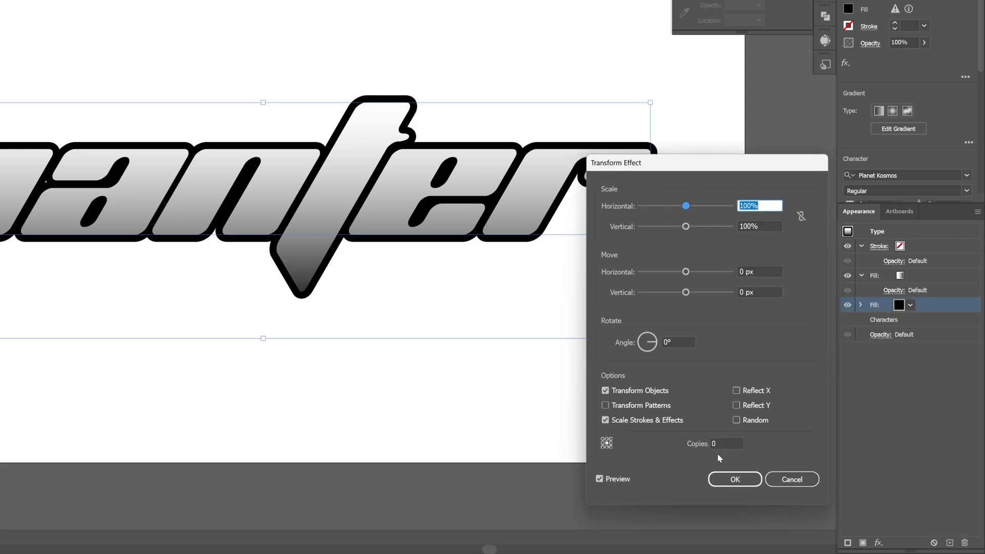
left_click(726, 444)
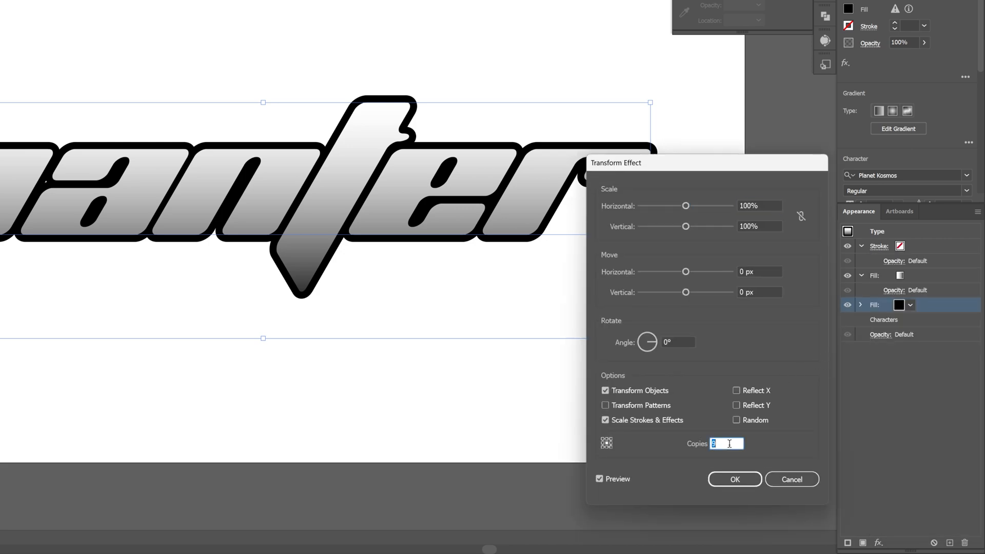
type("10")
left_click(759, 291)
type("4")
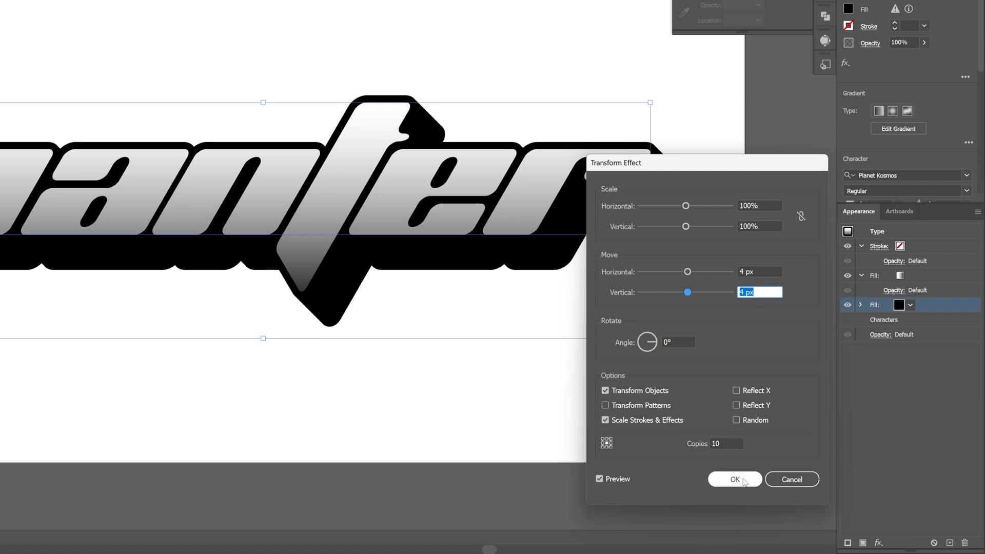
left_click(735, 479)
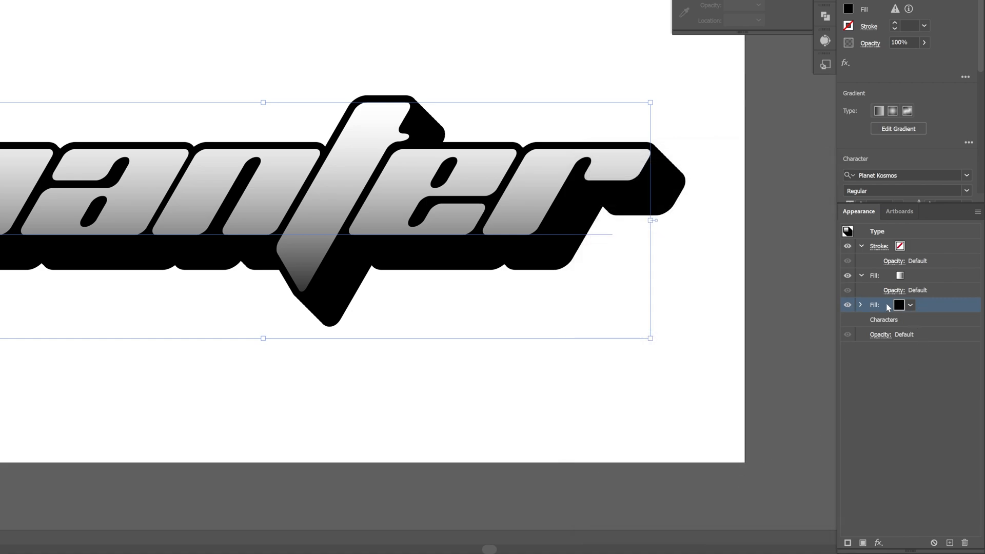
Duplicate the black fill and colour the lower copy orange.
left_click(900, 305)
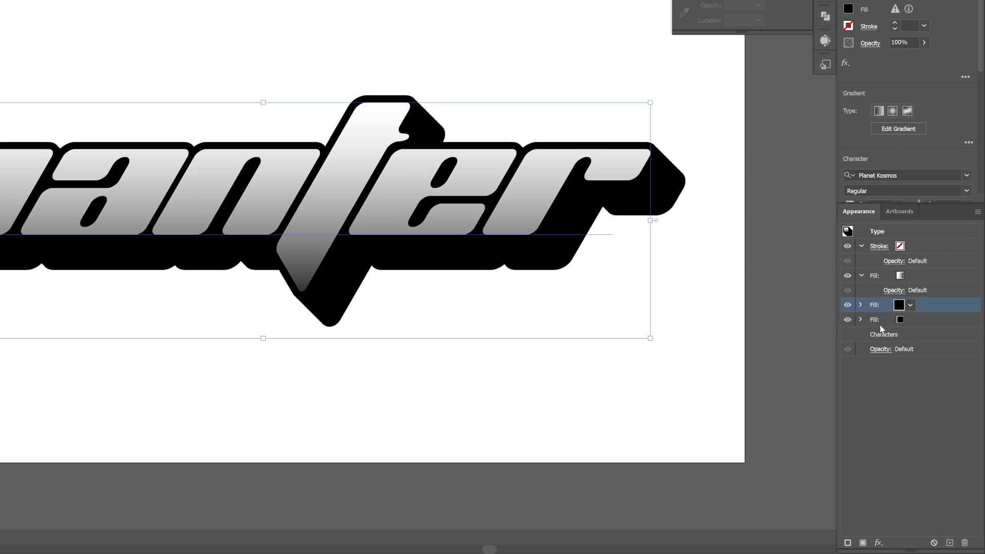
left_click(910, 320)
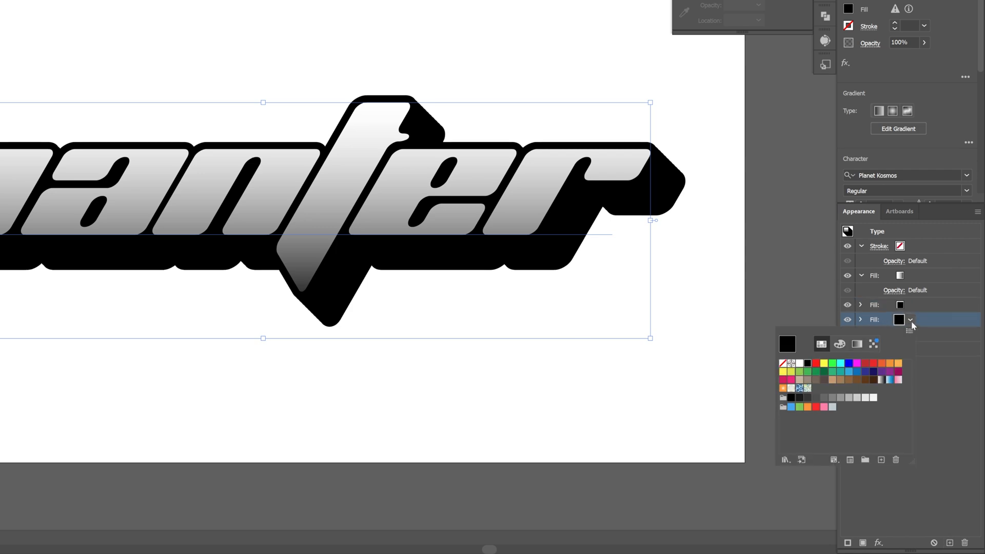
left_click(890, 363)
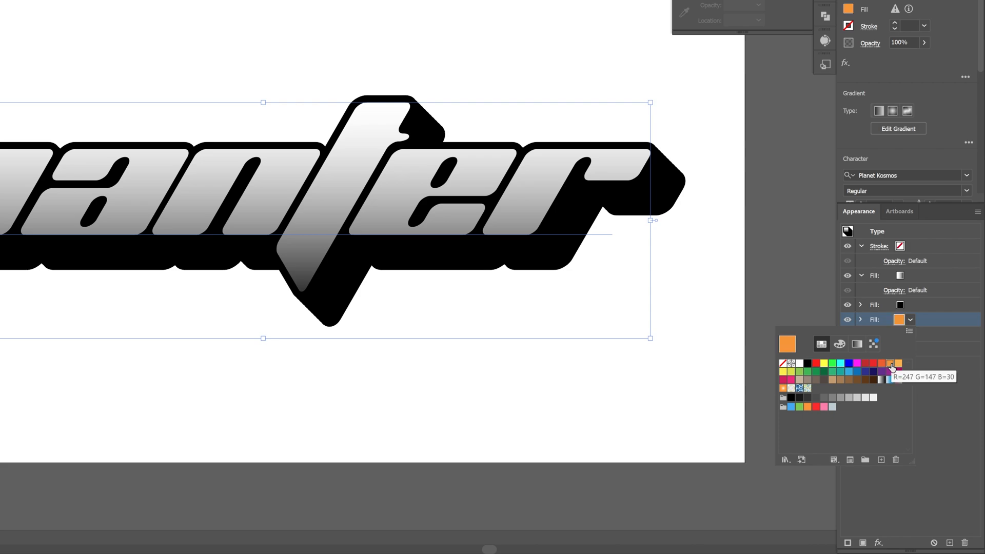
left_click(861, 321)
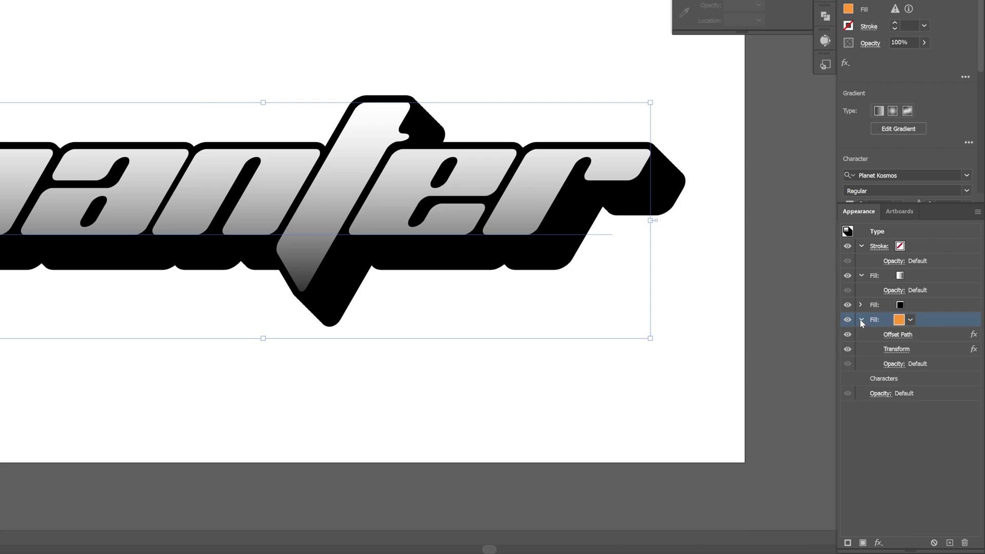
mouse_move(898, 335)
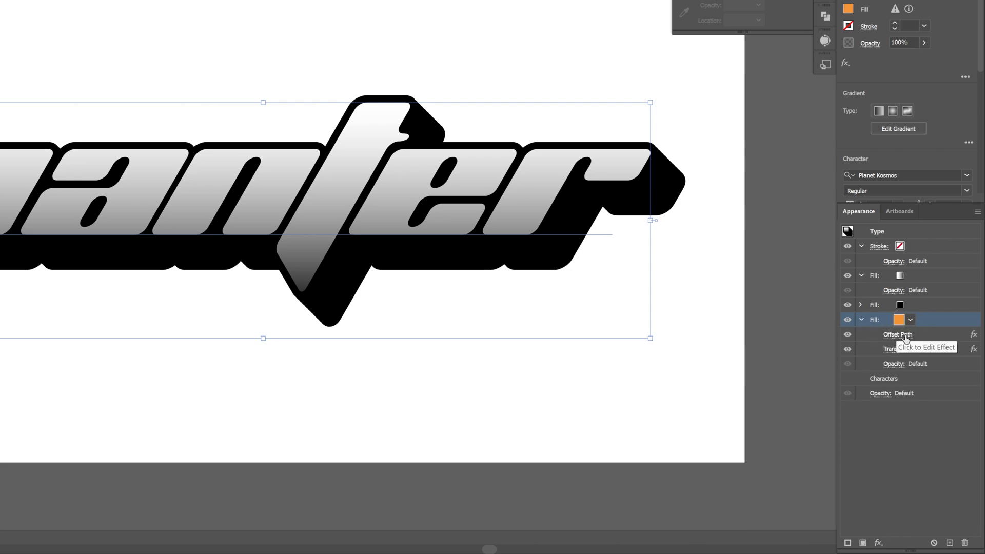
Raise the orange fill's Offset Path to 20 px.
left_click(897, 334)
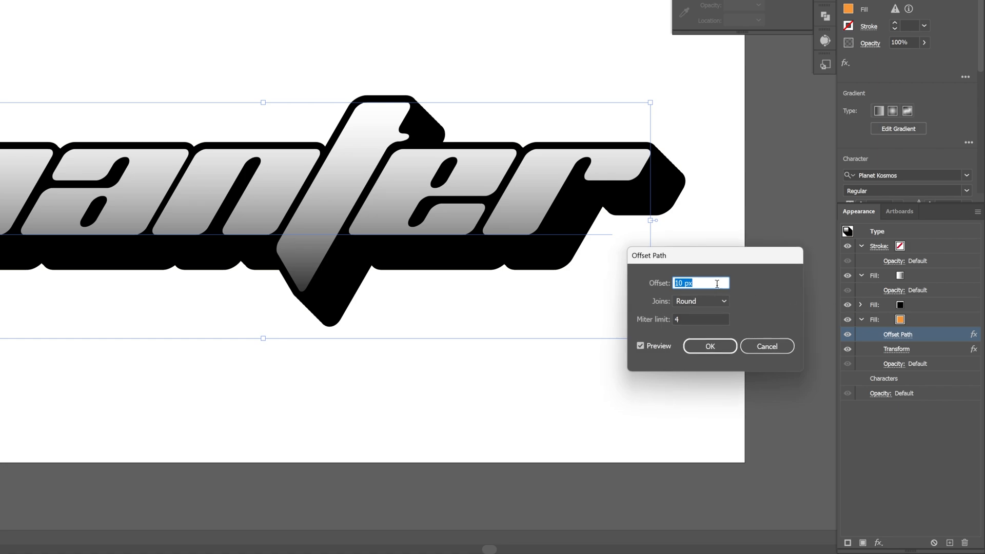
type("20")
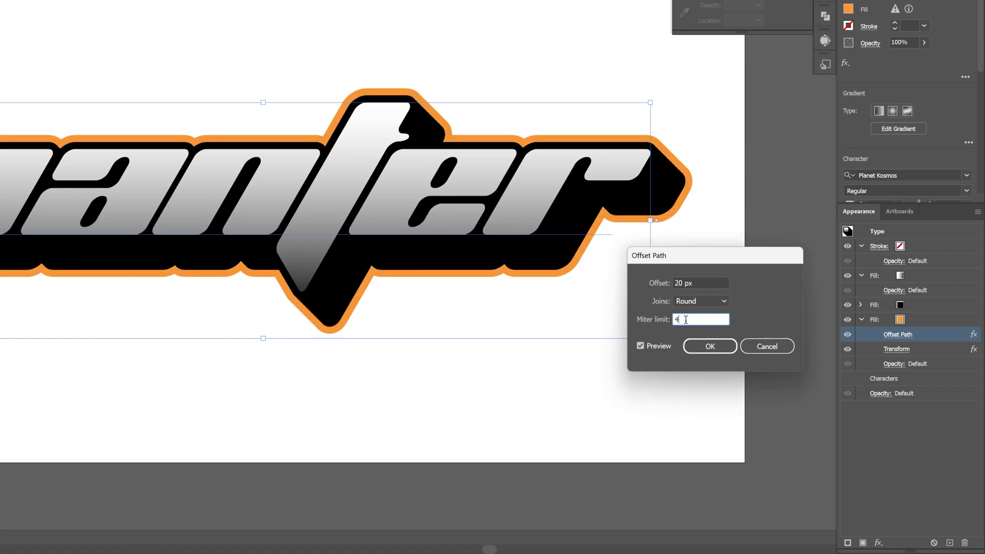
left_click(709, 346)
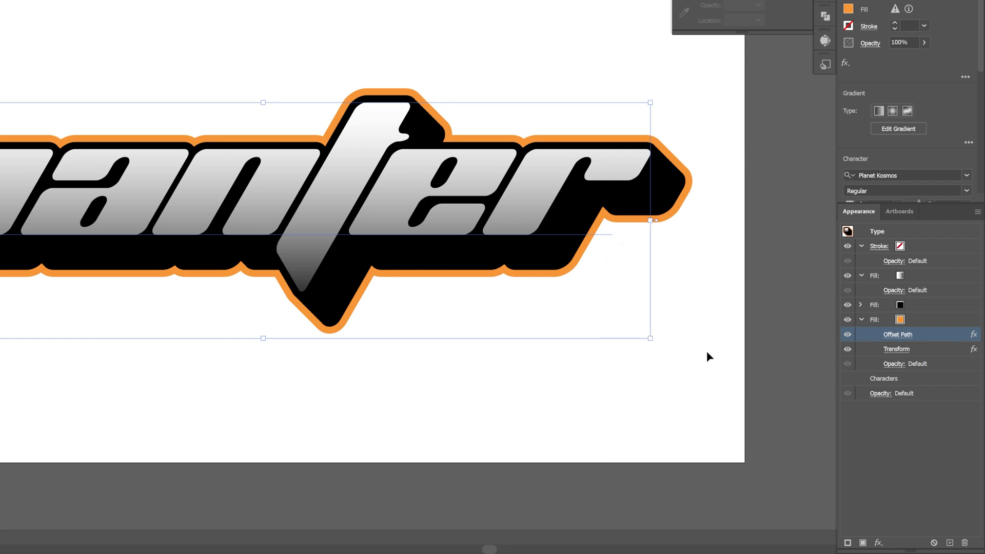
left_click(874, 320)
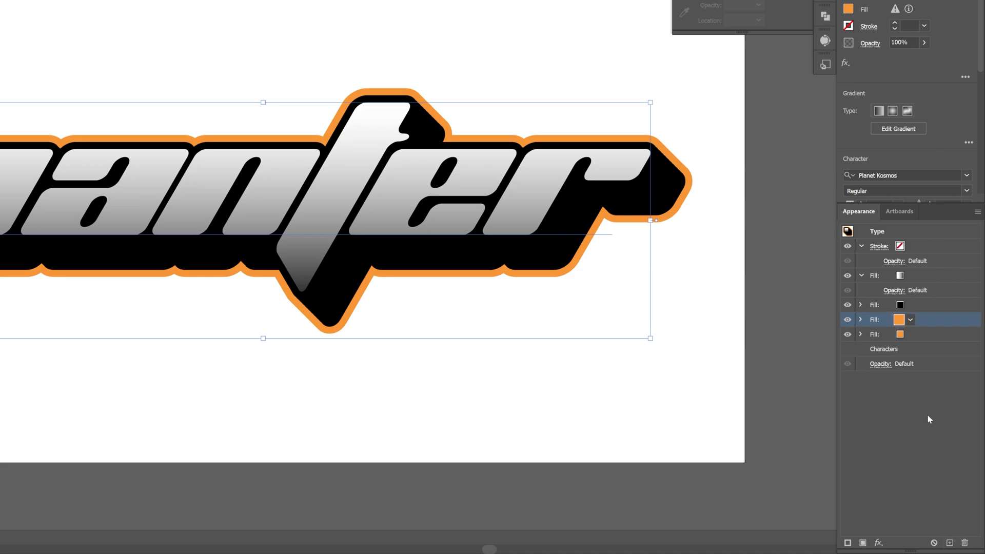
Colour the duplicated bottom fill black and set its Offset Path to 30 px.
left_click(917, 333)
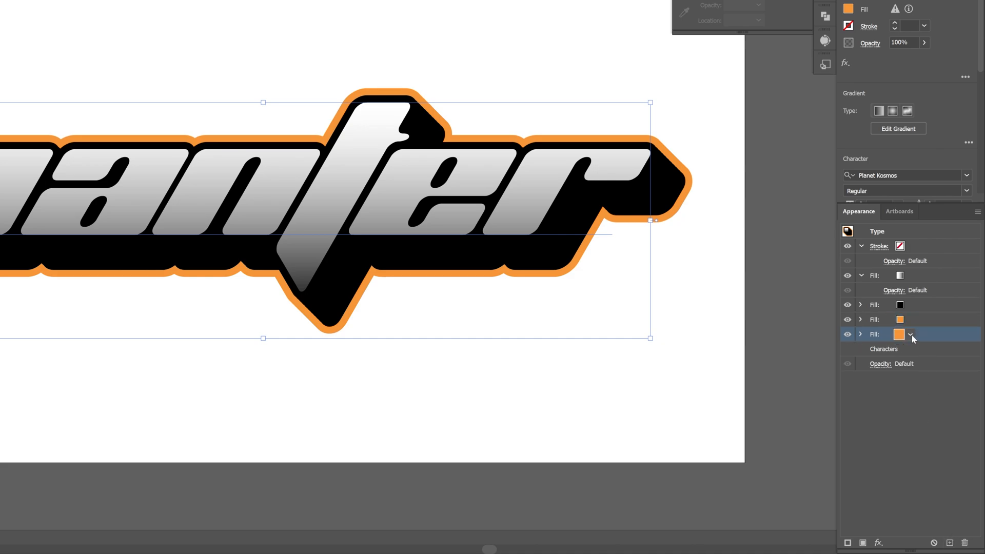
left_click(911, 334)
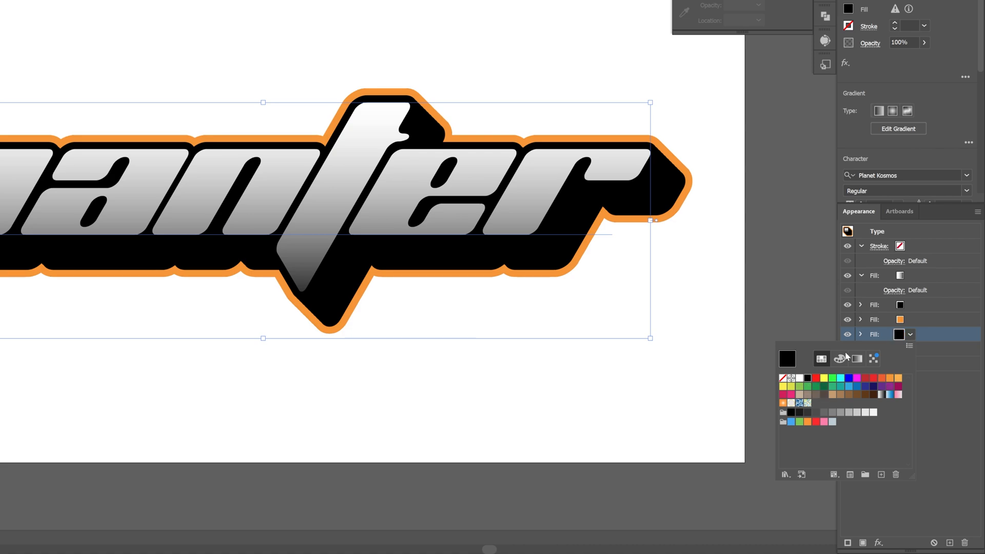
left_click(862, 334)
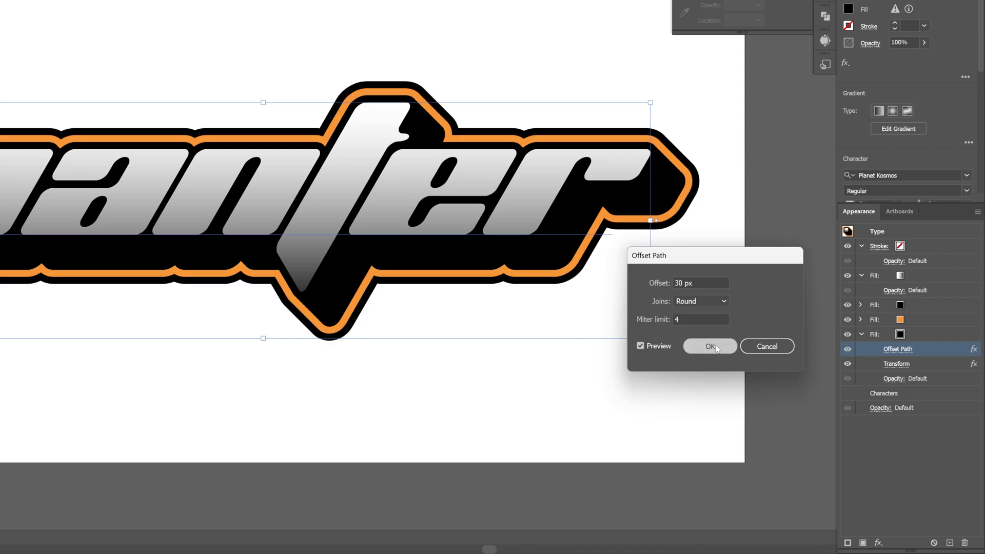
left_click(710, 346)
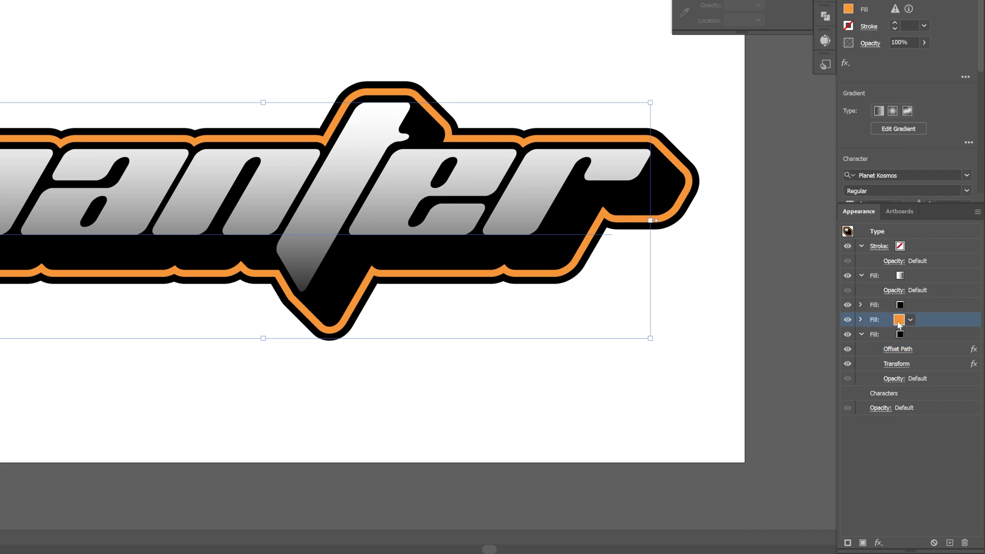
Turn the orange outline white and give the newest bottom black fill a 70 px Offset Path.
left_click(911, 319)
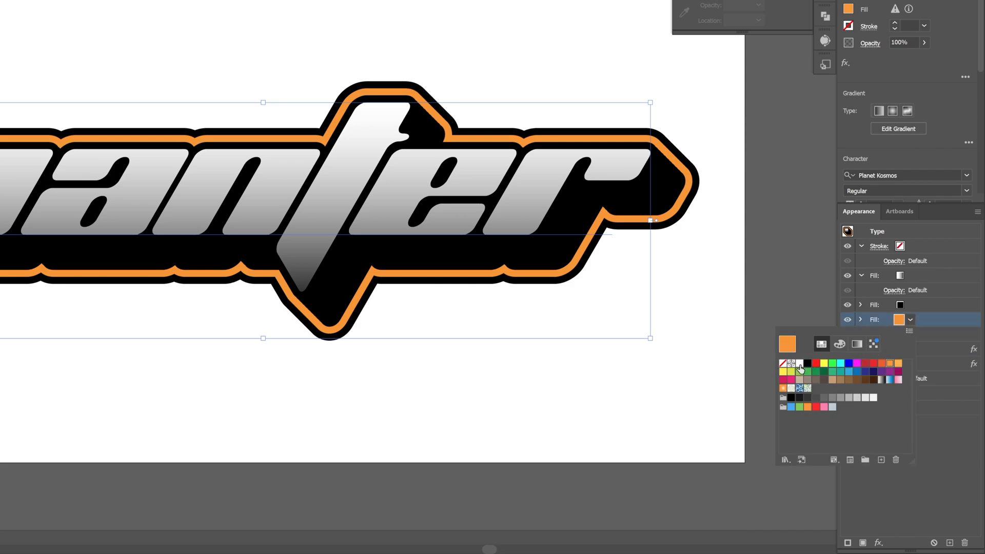
left_click(787, 364)
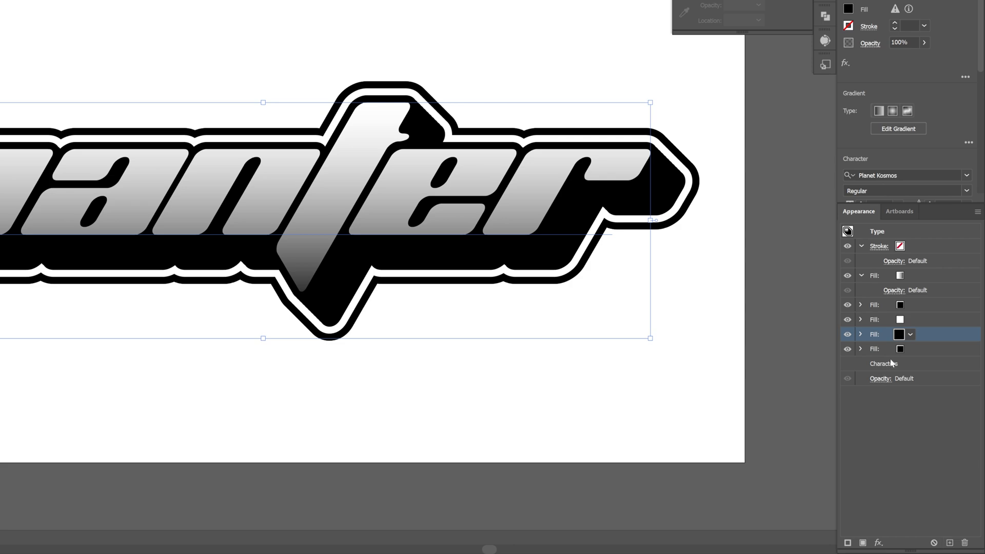
left_click(861, 349)
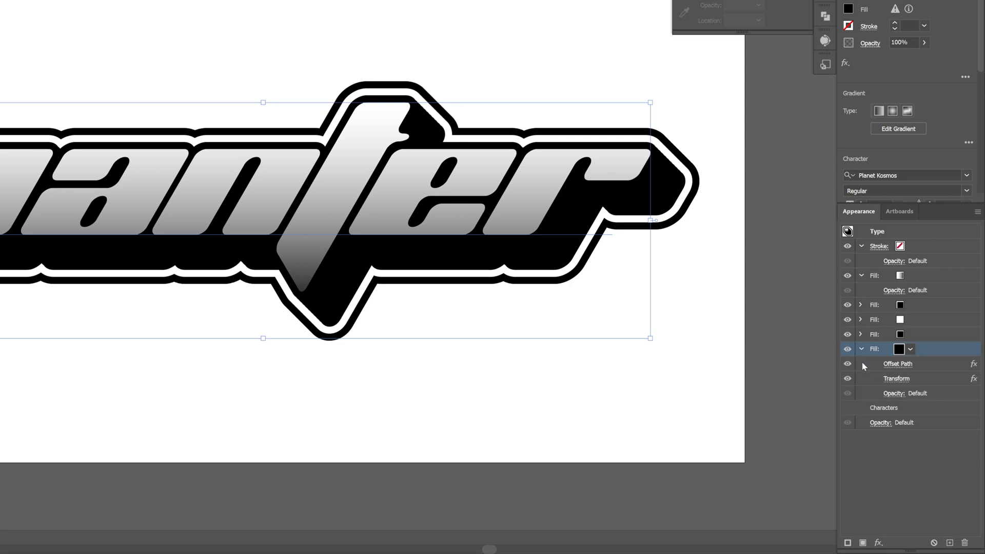
left_click(898, 364)
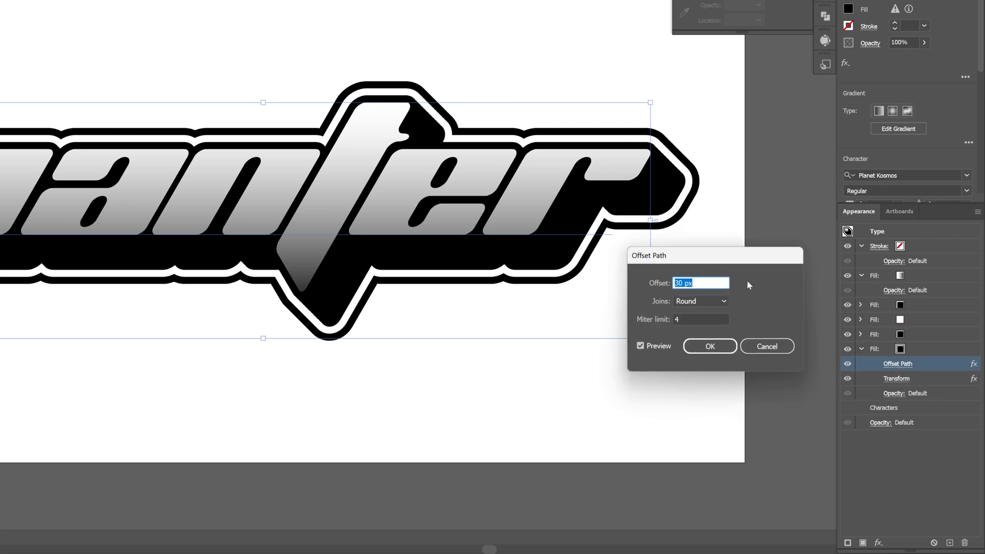
type("50 px")
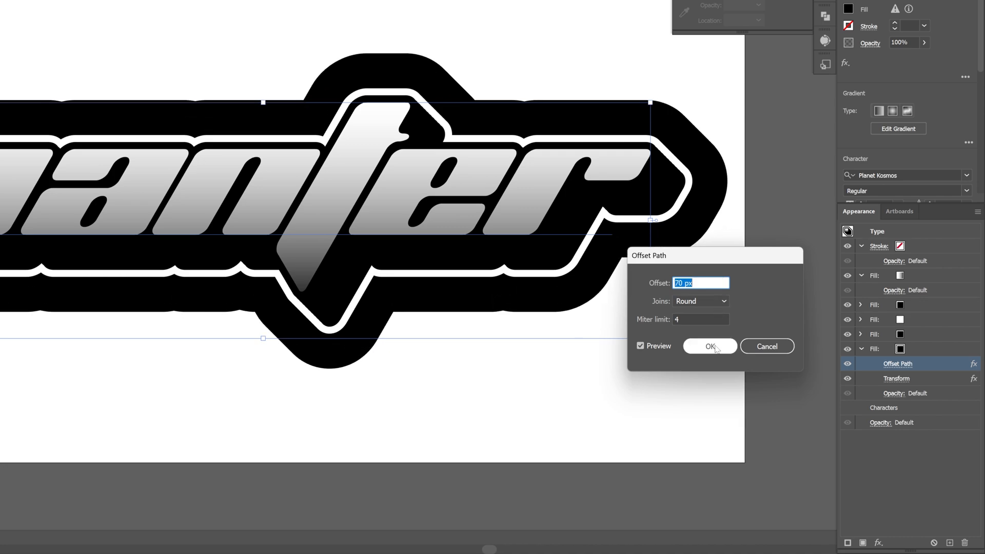
left_click(711, 346)
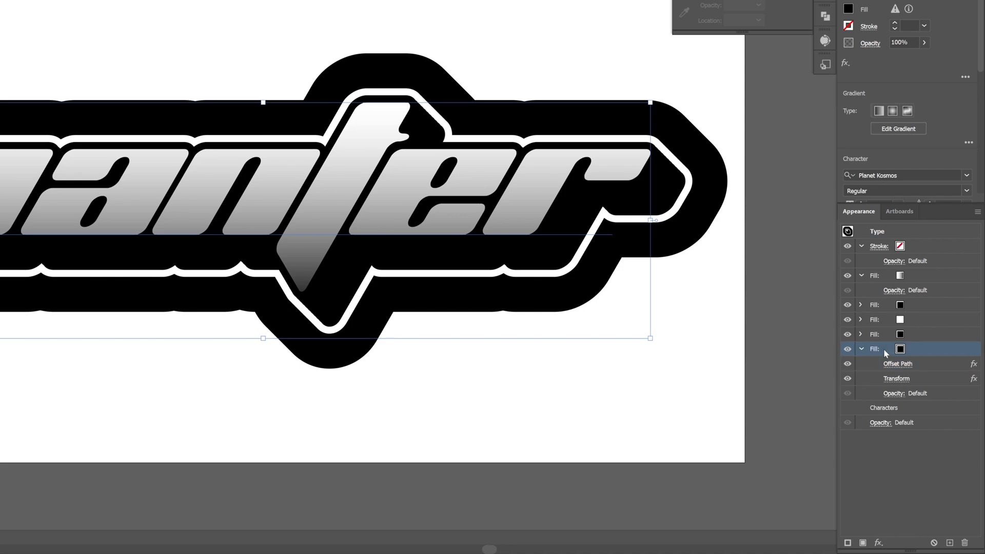
Add a Gaussian Blur of about 13 px to the outermost black fill.
left_click(879, 542)
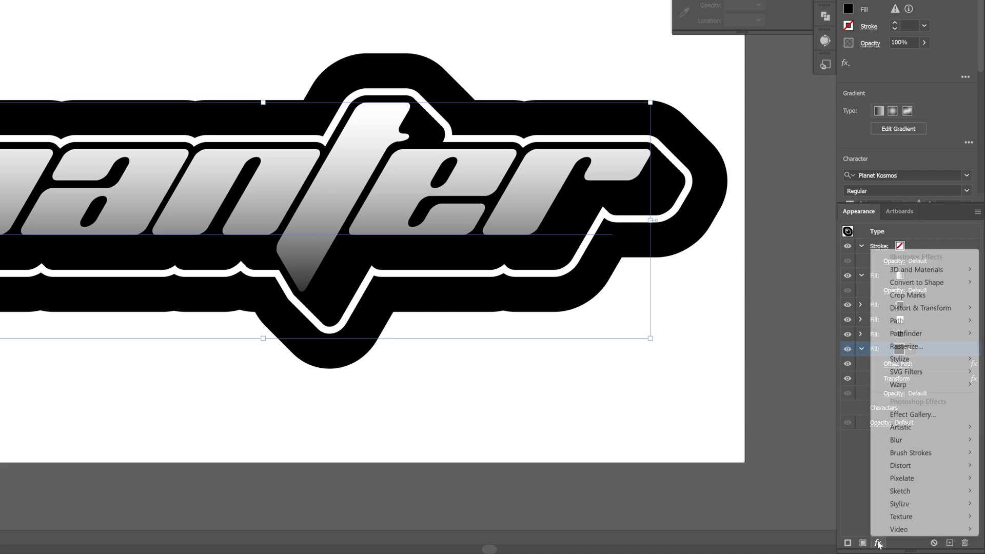
mouse_move(896, 440)
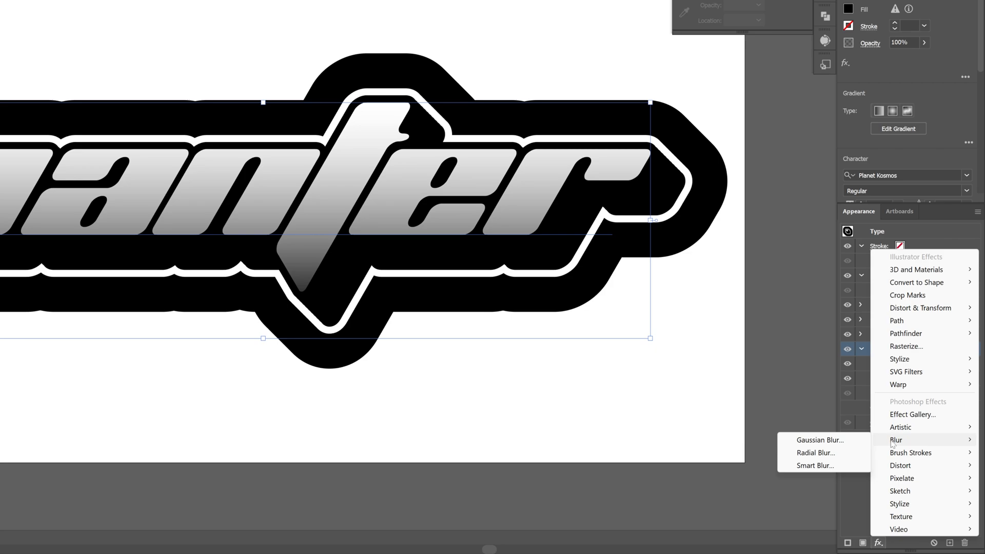
left_click(819, 440)
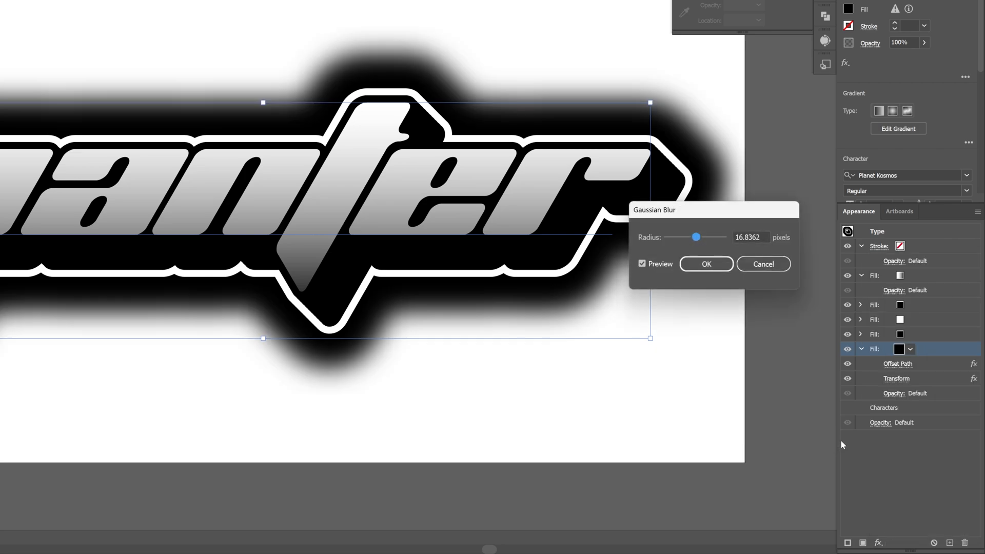
left_click_drag(696, 237, 693, 237)
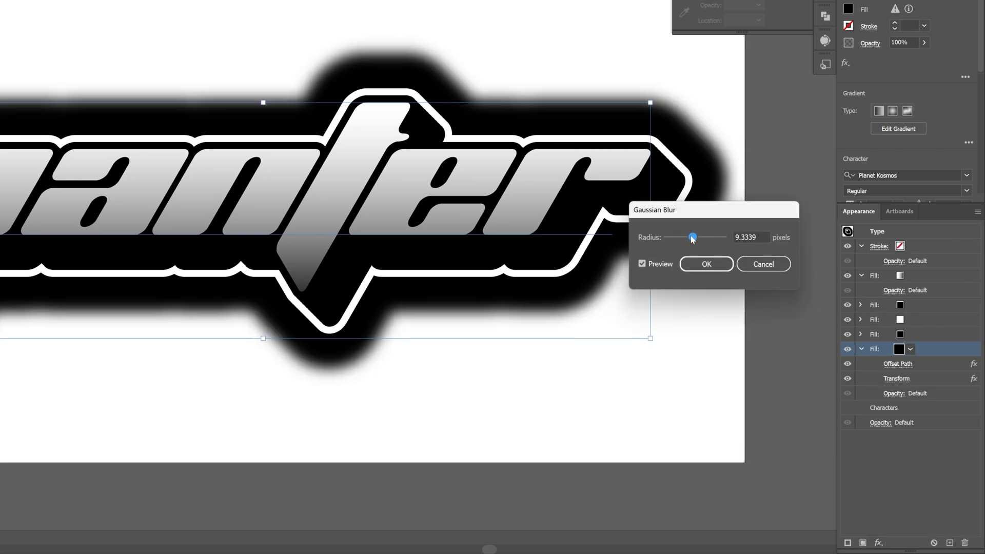
left_click_drag(692, 237, 696, 238)
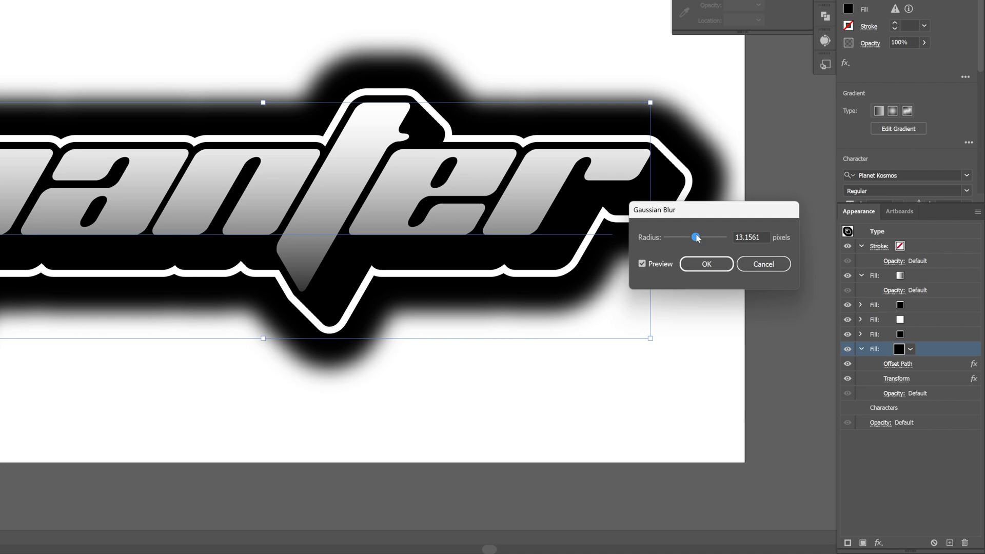
left_click(706, 263)
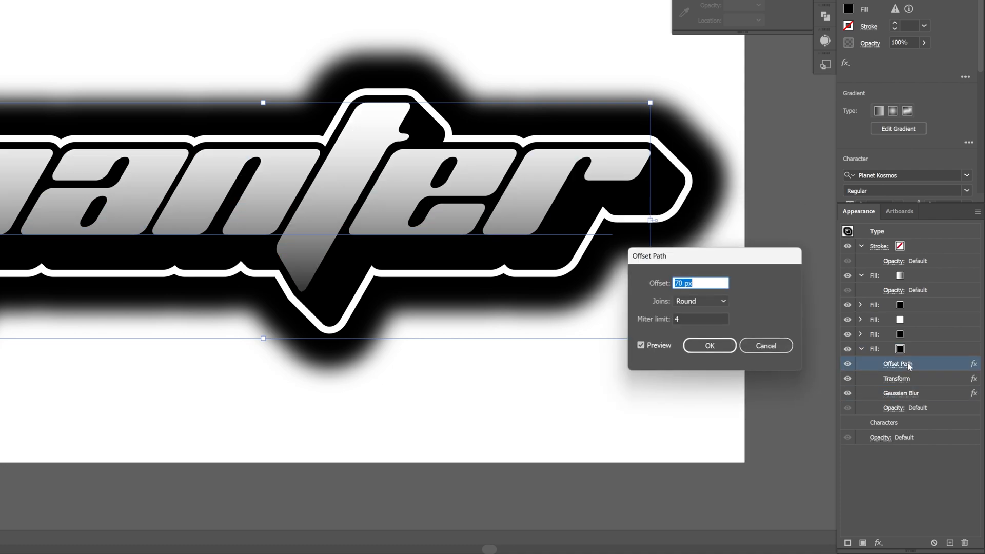
Reduce the blurred fill's Offset Path so the halo sits closer to the lettering.
type("62 px")
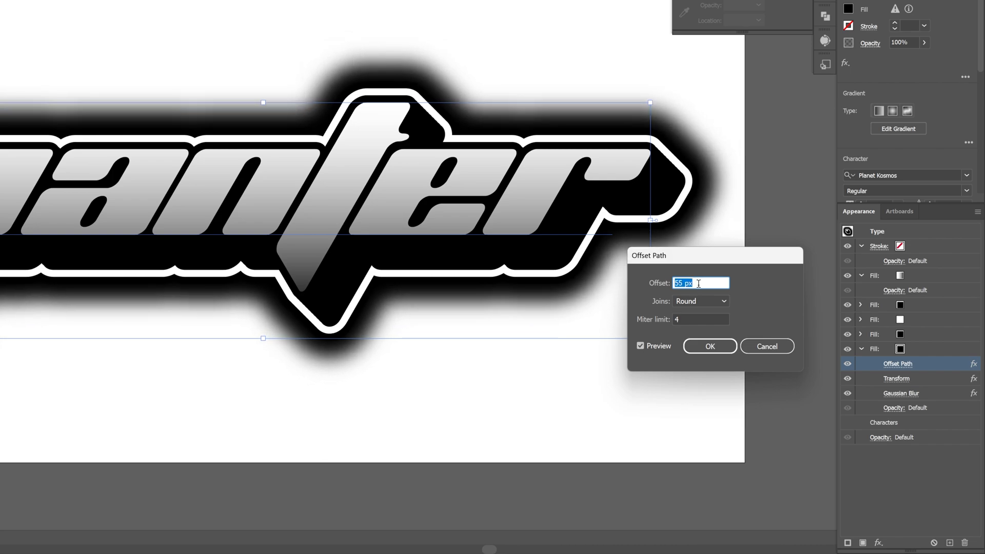
left_click(709, 346)
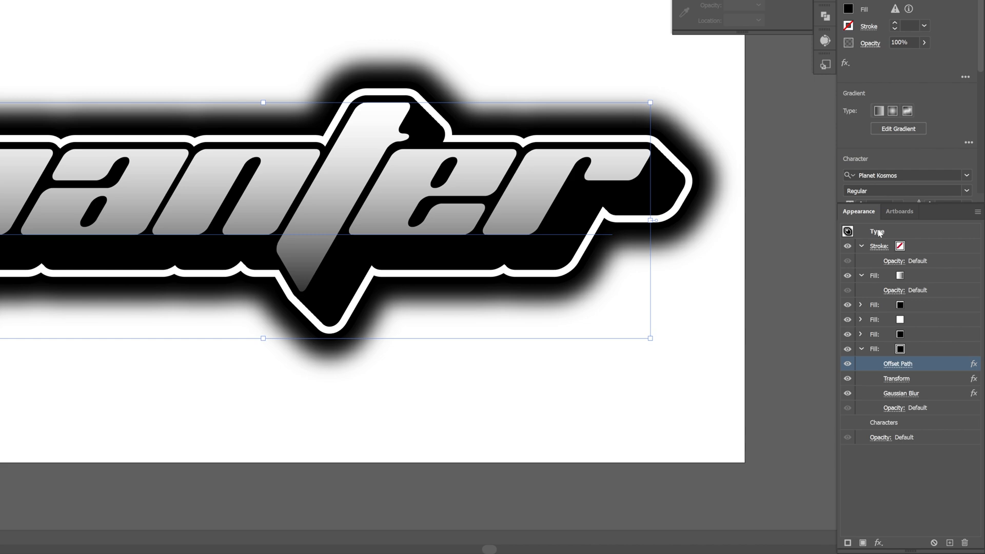
Rasterize the whole Type object as Bitmap at a custom 12 ppi resolution.
left_click(877, 232)
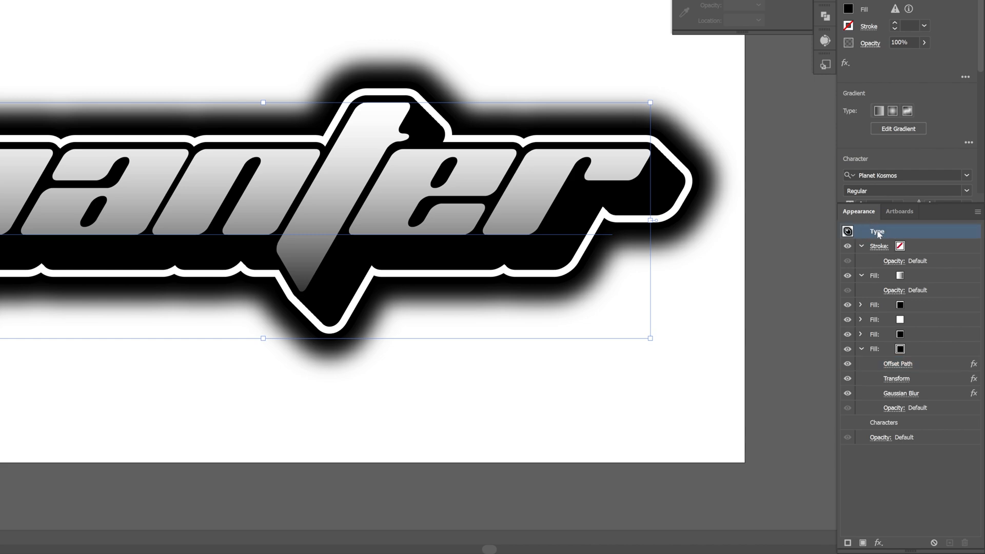
left_click(845, 542)
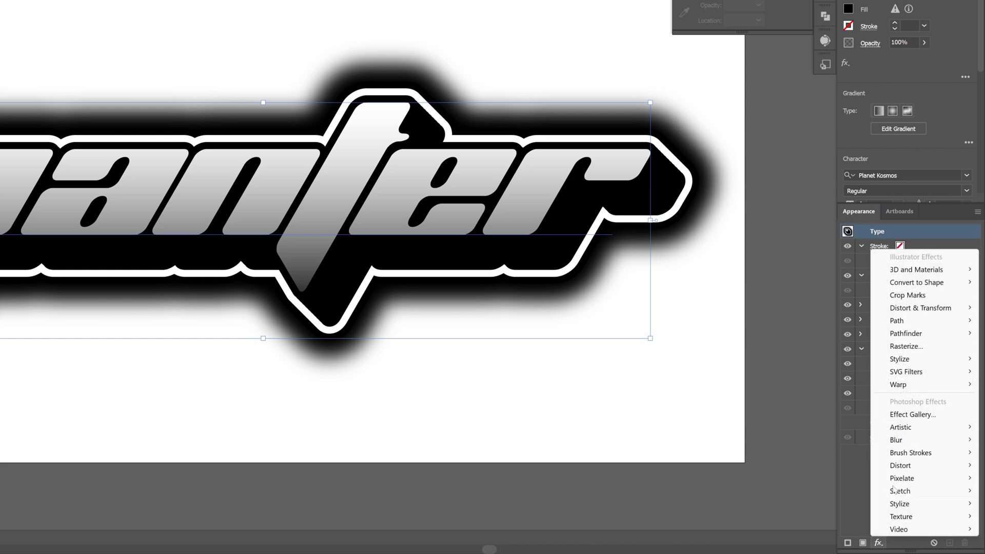
left_click(907, 346)
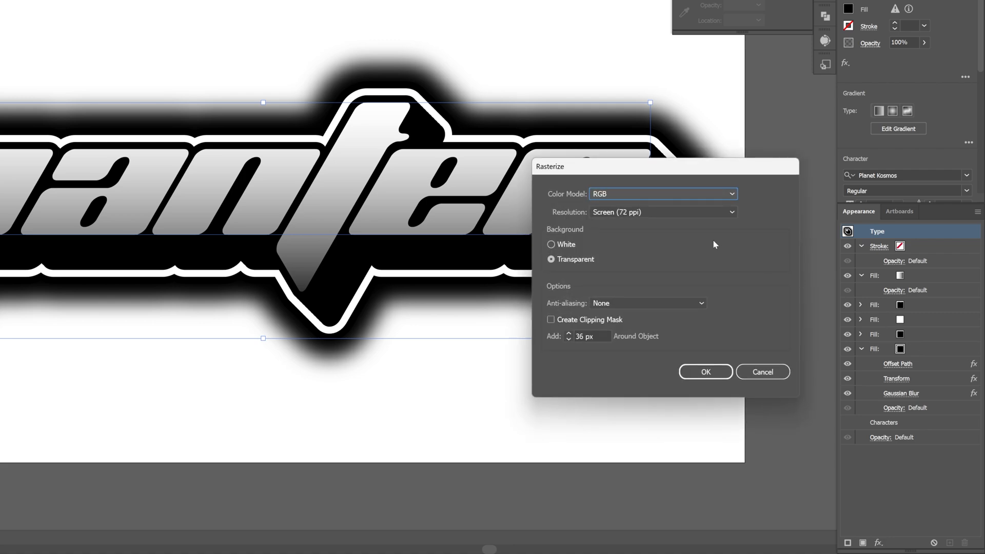
left_click(662, 194)
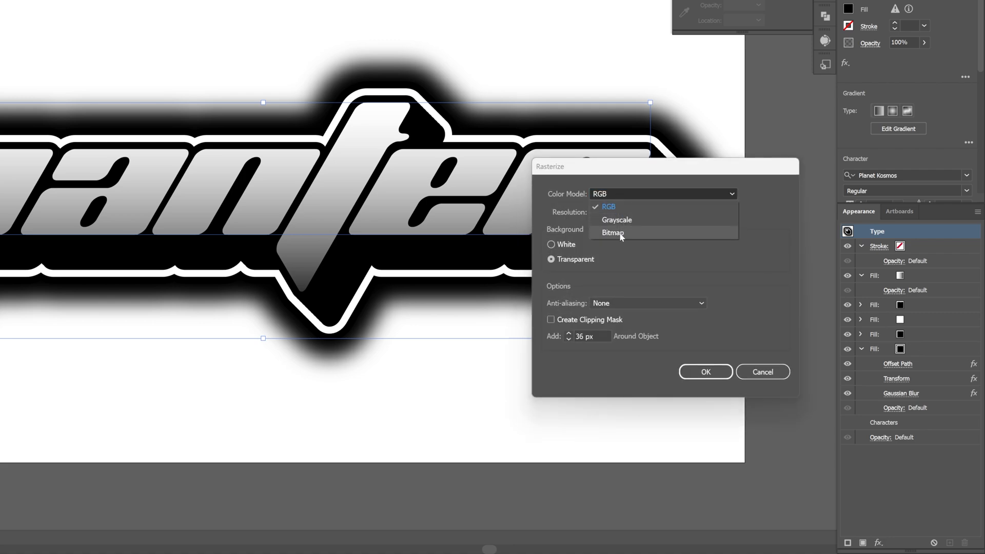
left_click(613, 233)
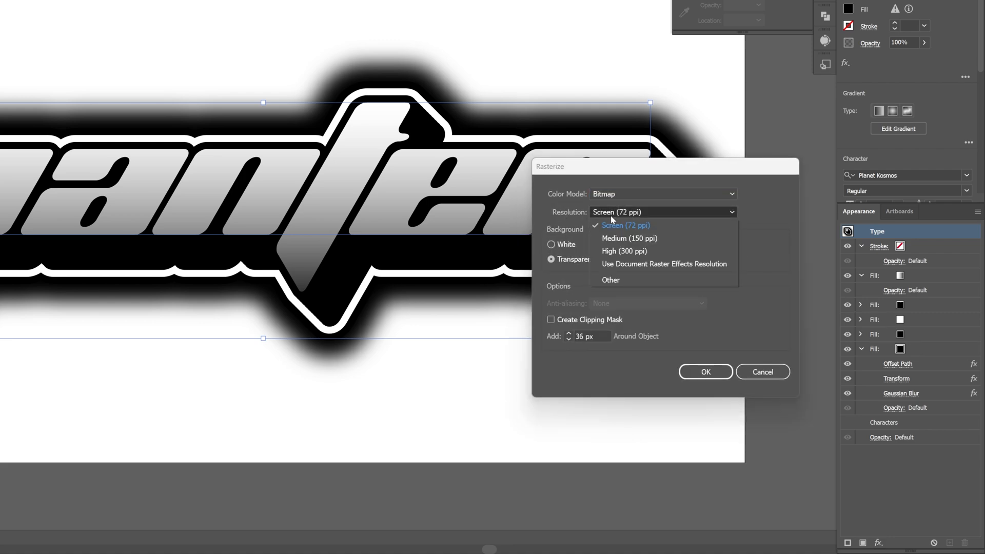
left_click(609, 280)
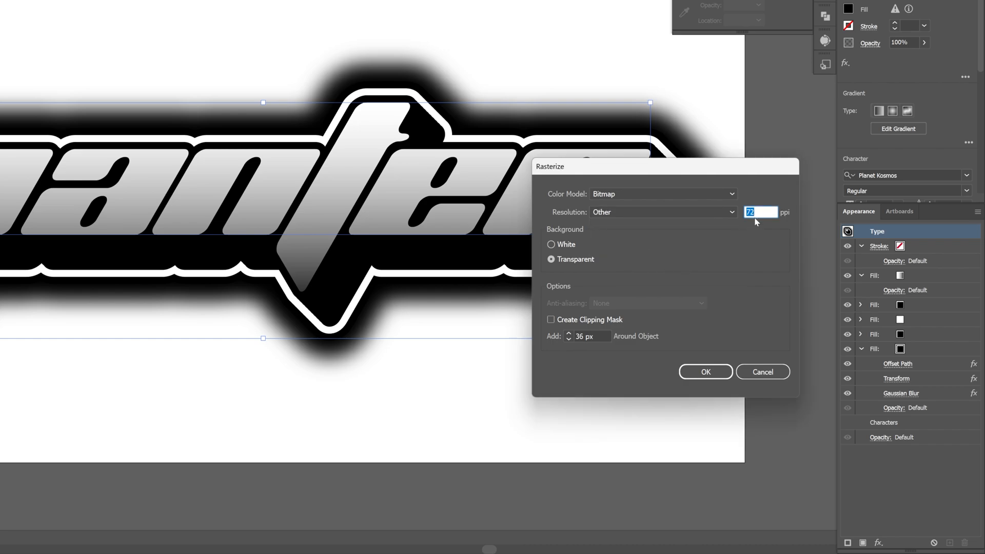
mouse_move(737, 216)
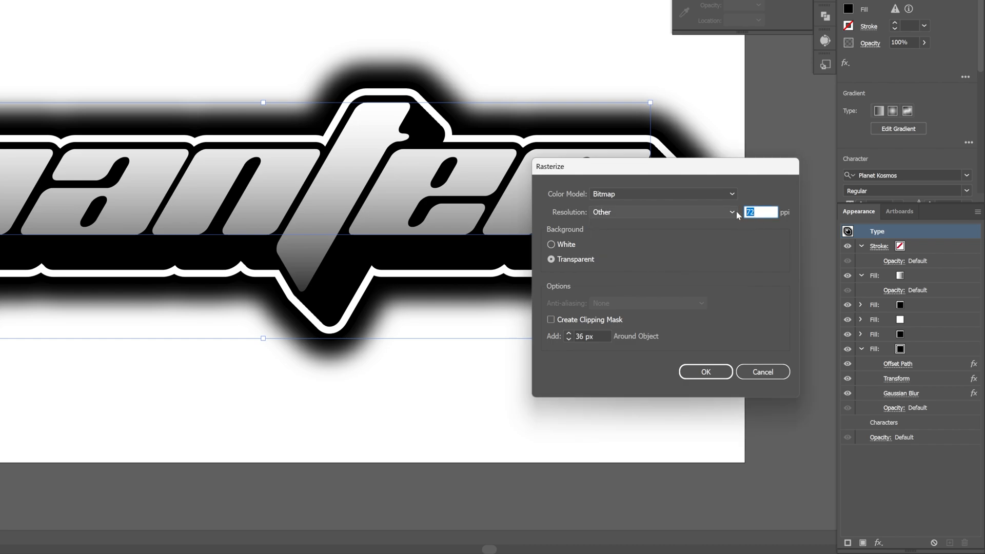
type("12")
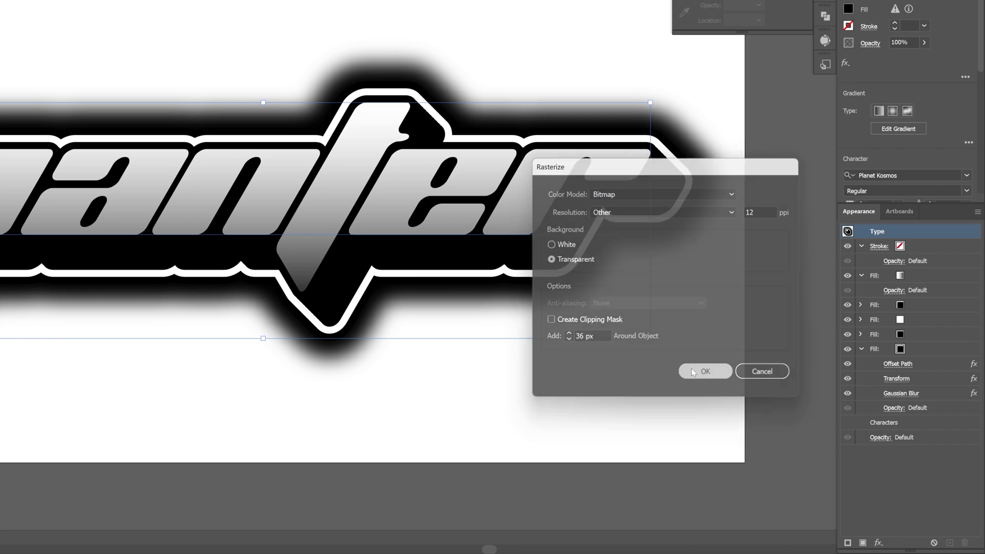
left_click(704, 372)
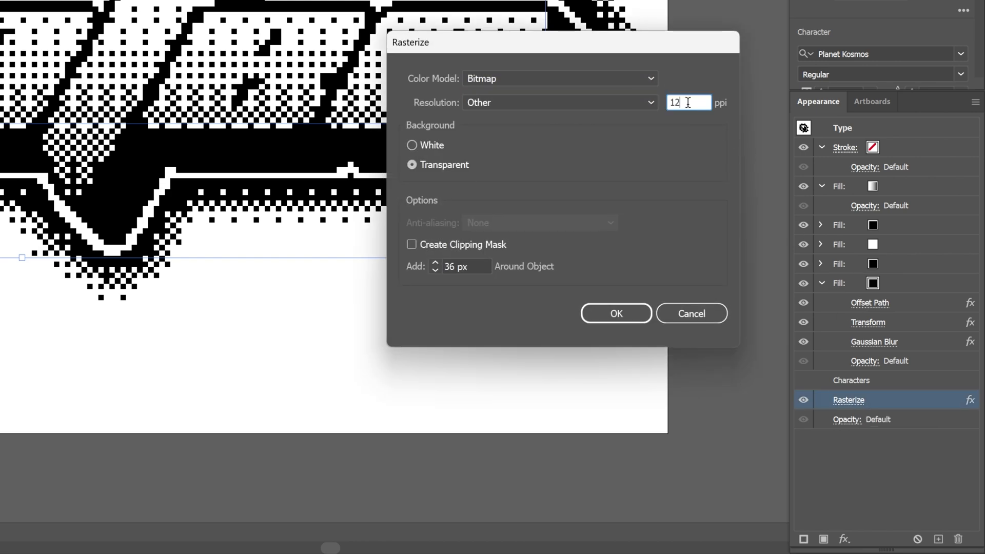
Set the Rasterize effect resolution to 20 ppi for a finer pixel-dot pattern.
type("20")
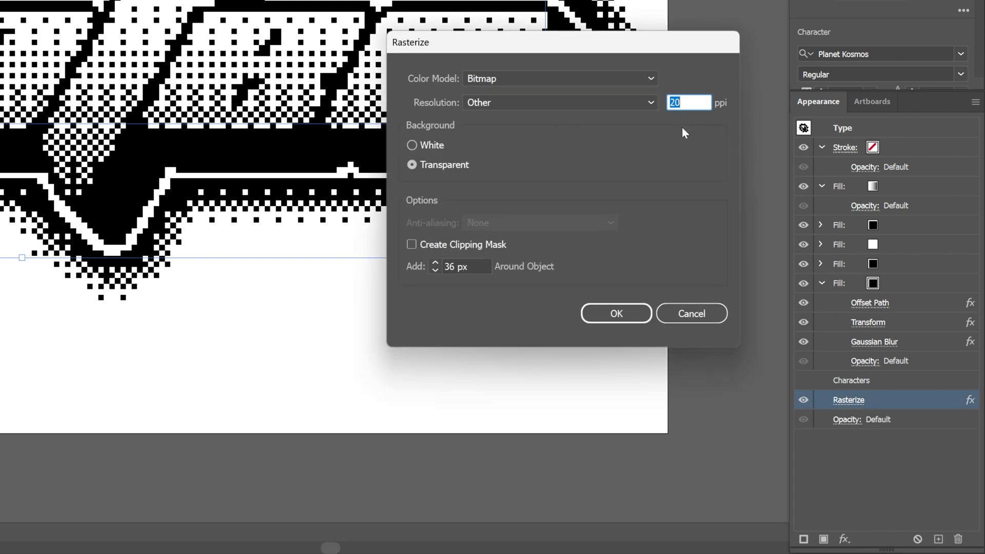
left_click(614, 314)
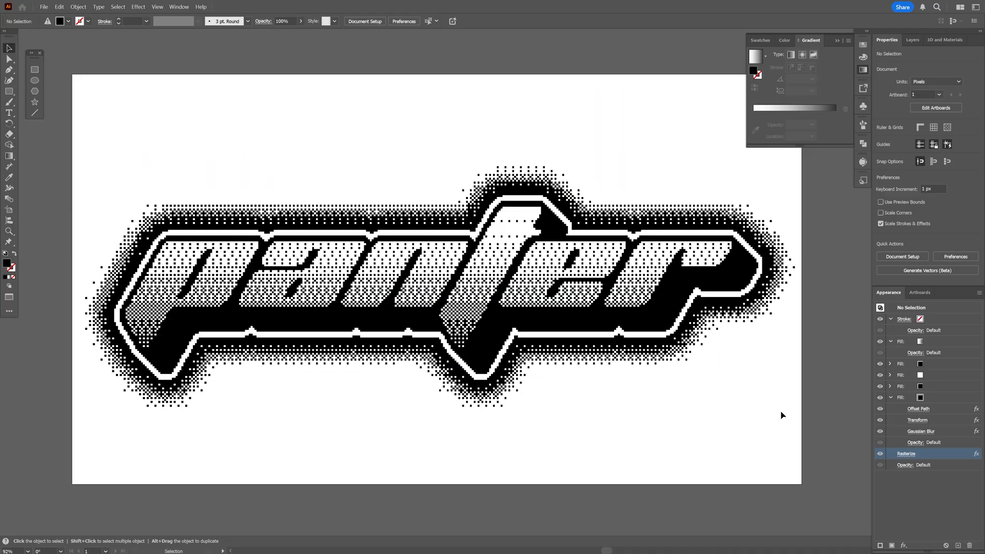